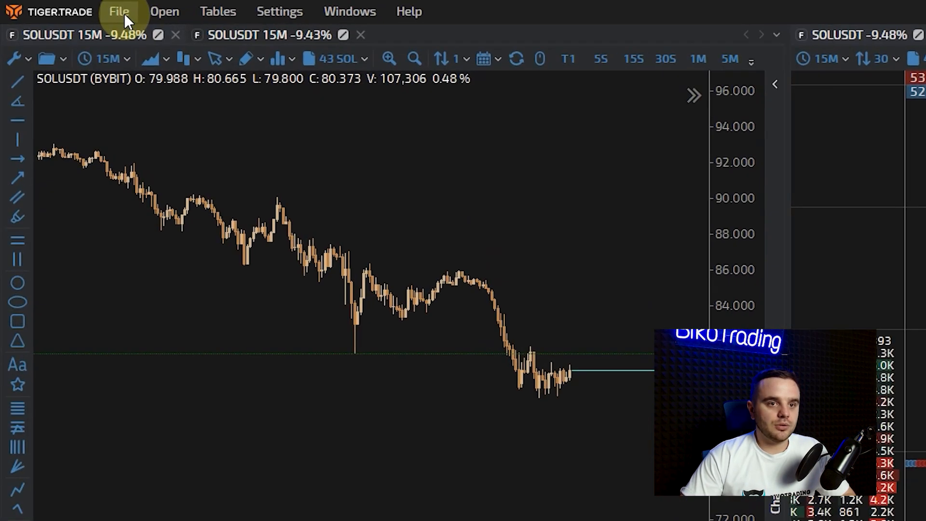
# - View the Connections window listing the existing Bybit Real, Binance Spot and Binance Futures connections
pyautogui.click(119, 12)
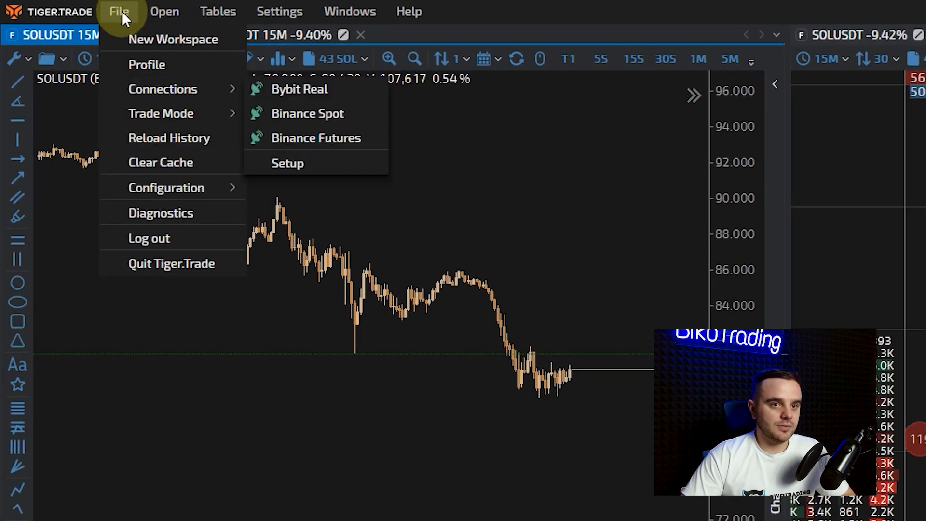
pyautogui.click(227, 127)
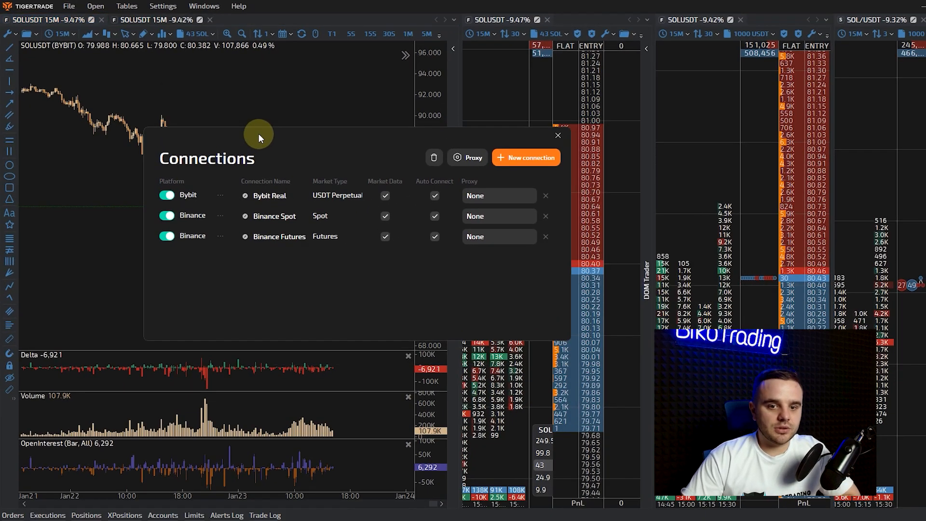
pyautogui.click(167, 195)
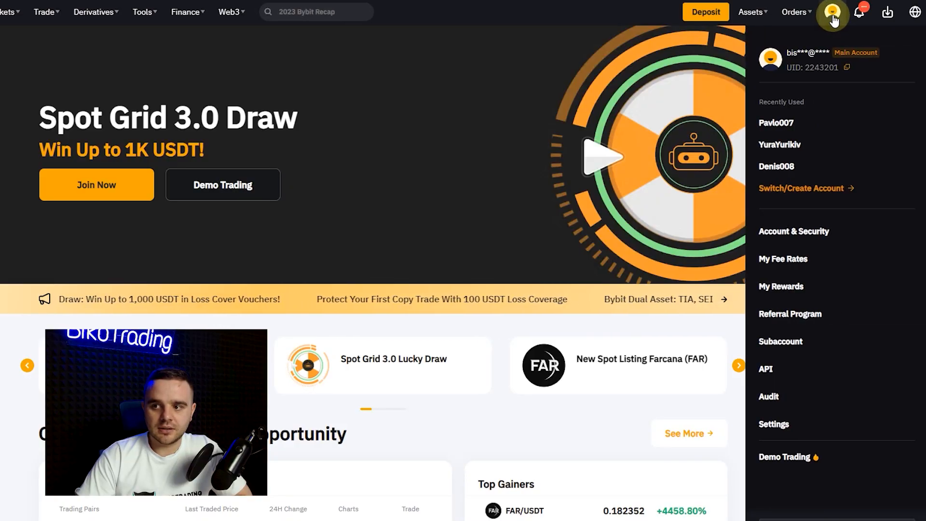
pyautogui.moveTo(766, 369)
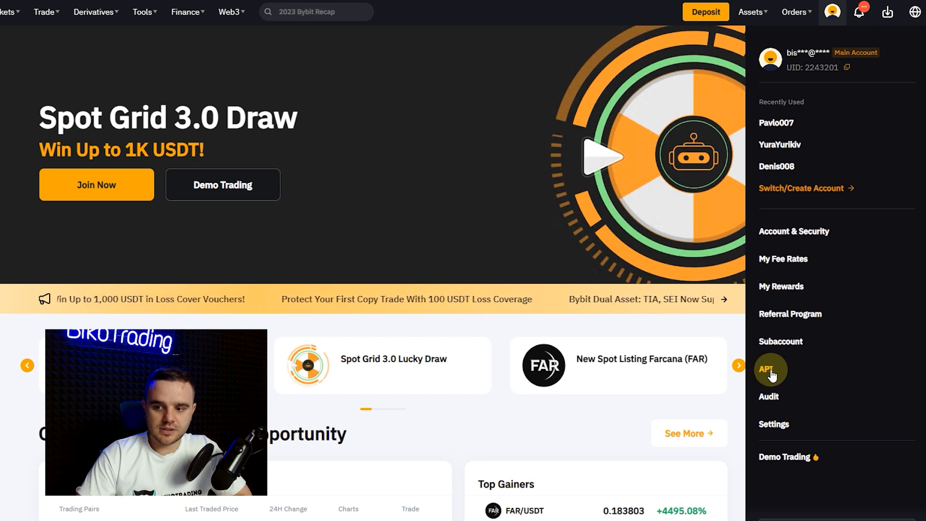
# - Go to the Bybit API Management page from the account menu
pyautogui.click(768, 368)
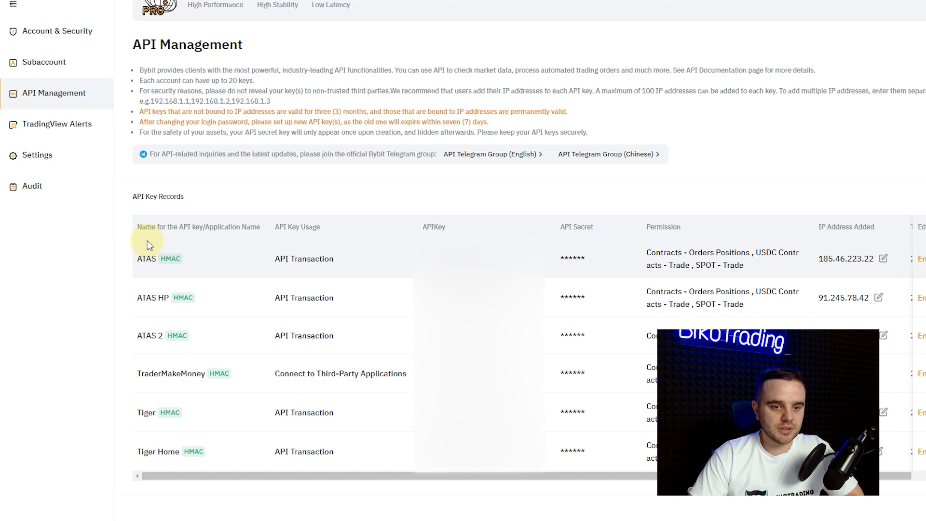
pyautogui.moveTo(185, 423)
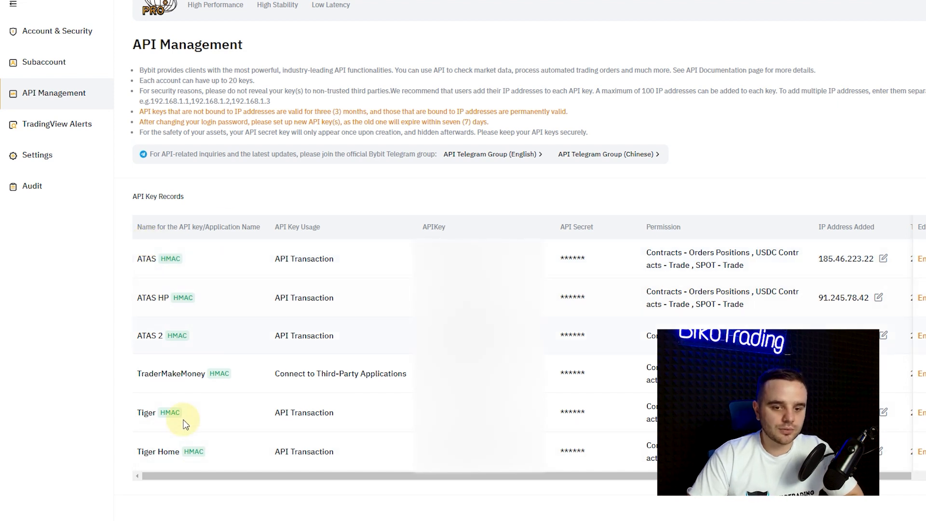
pyautogui.moveTo(282, 322)
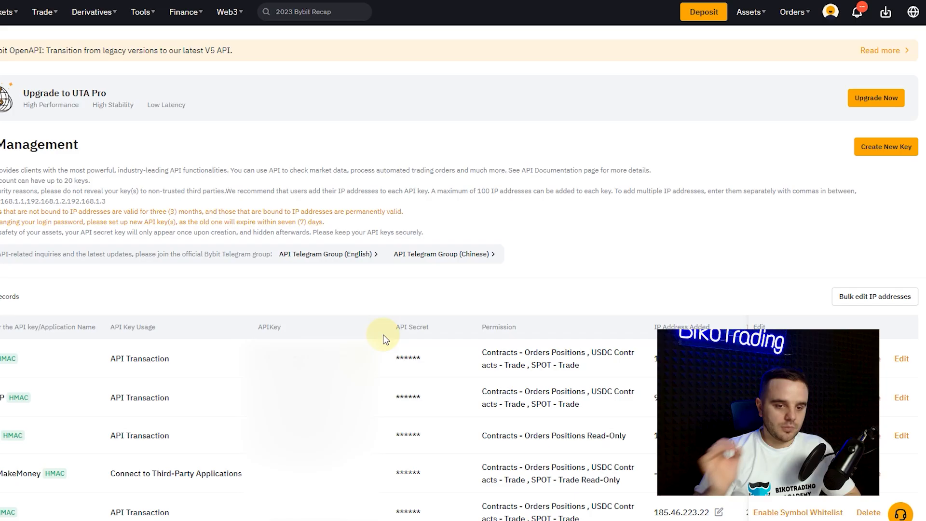
pyautogui.moveTo(886, 146)
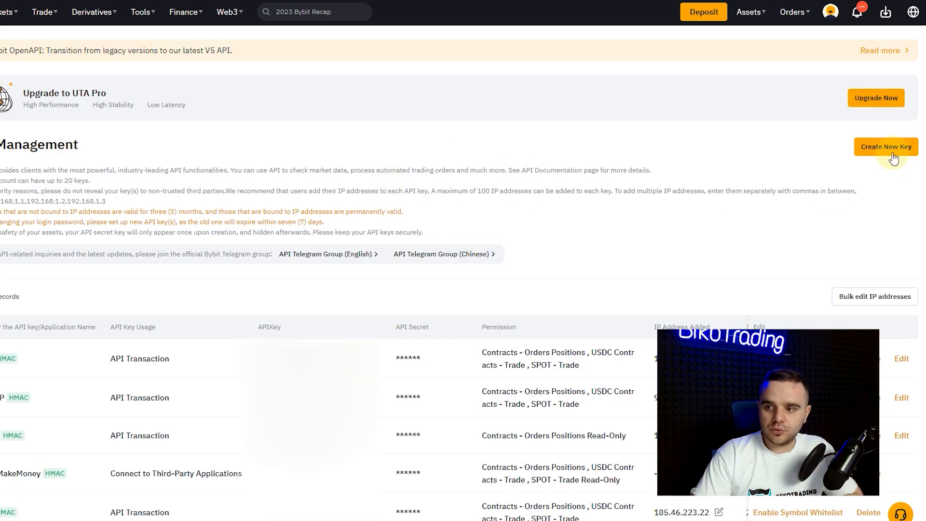
pyautogui.moveTo(885, 146)
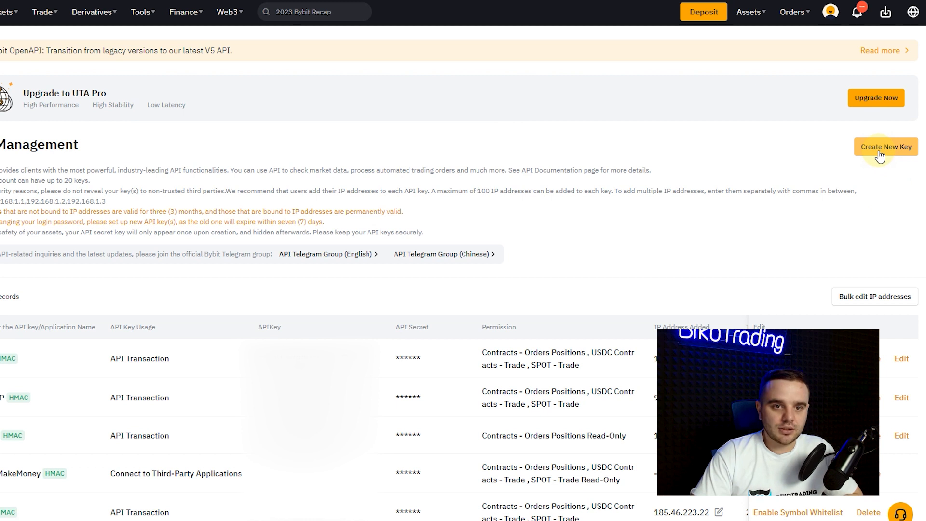
# - Start a new system-generated HMAC API key and name it 'Tiger Trade'
pyautogui.click(885, 147)
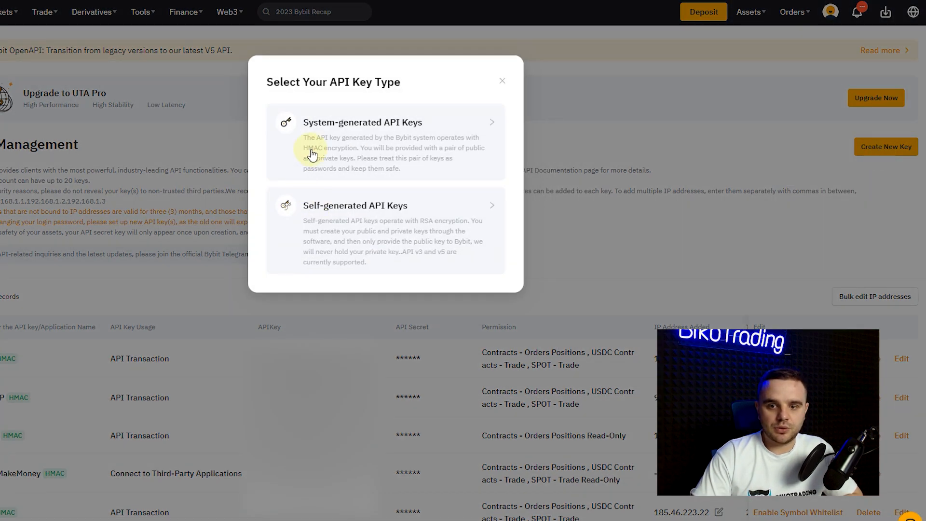
pyautogui.click(384, 142)
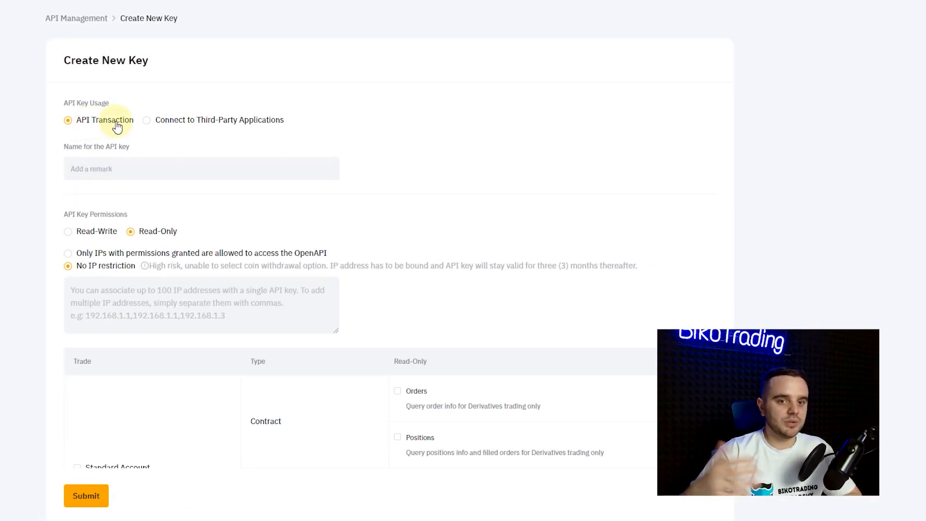
pyautogui.click(200, 168)
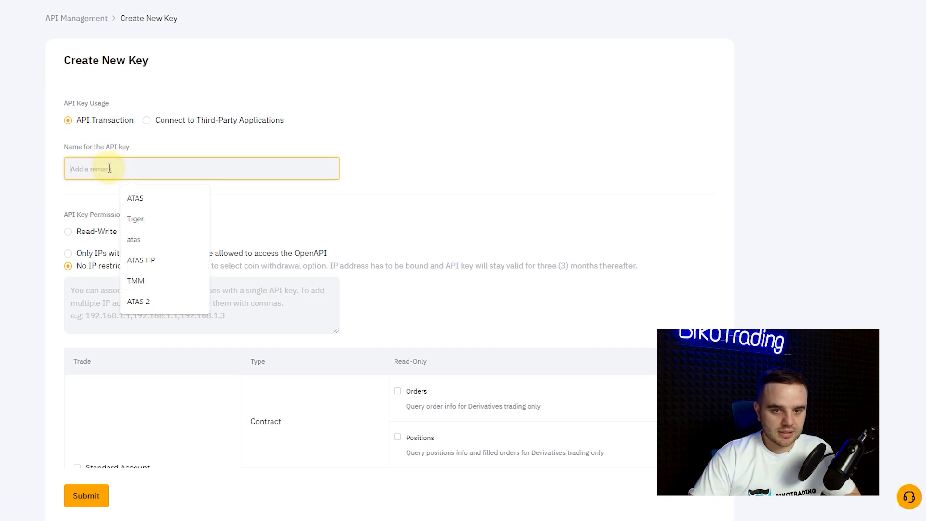
pyautogui.moveTo(129, 223)
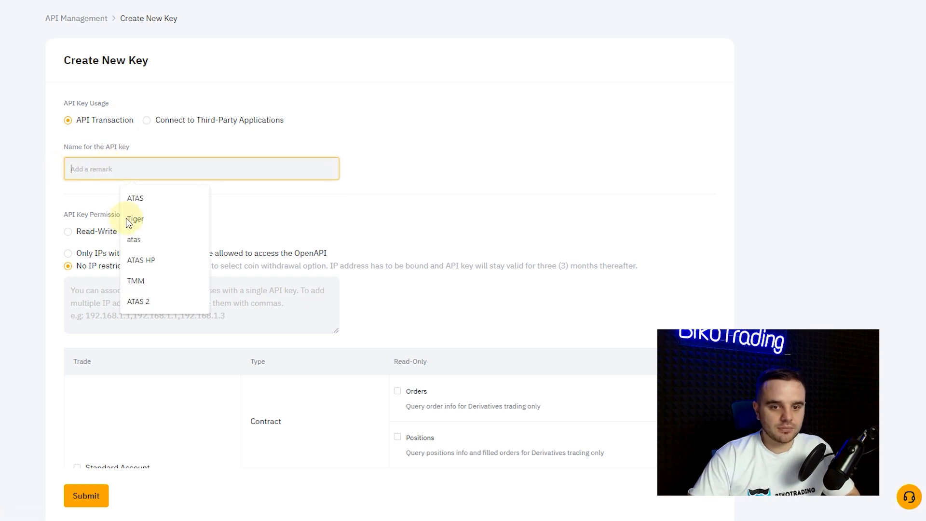
pyautogui.click(135, 218)
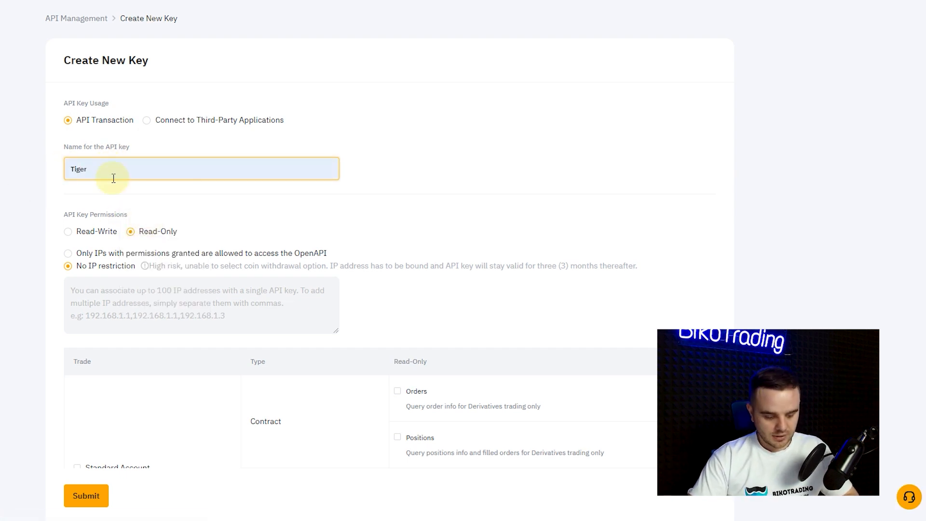
pyautogui.write('Trade')
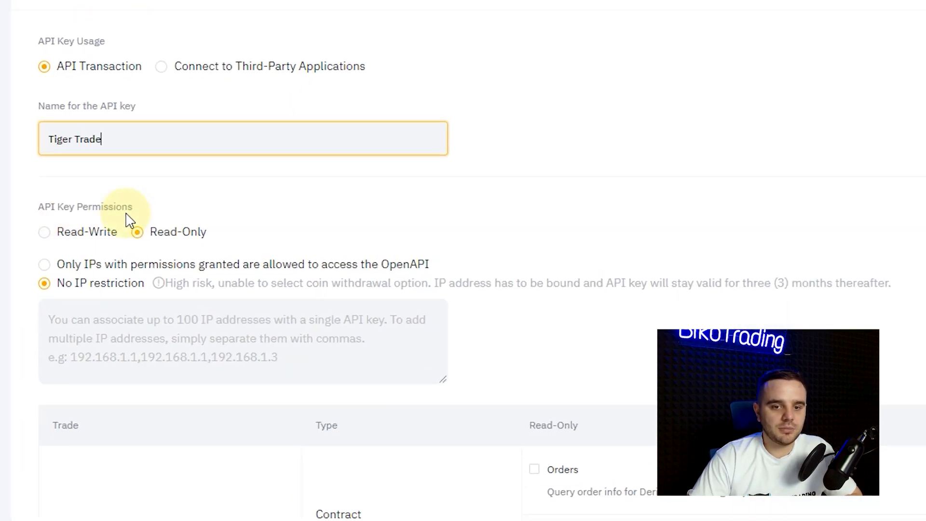
pyautogui.moveTo(118, 245)
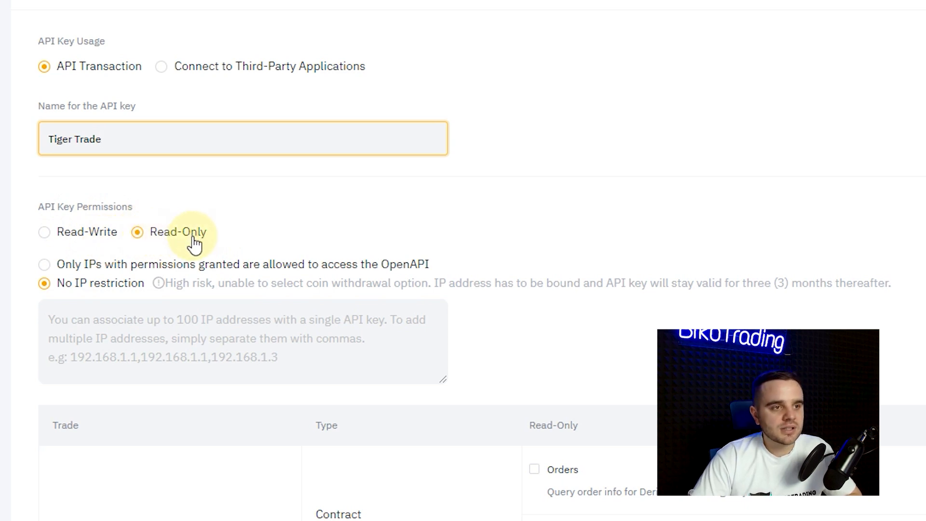
pyautogui.moveTo(167, 255)
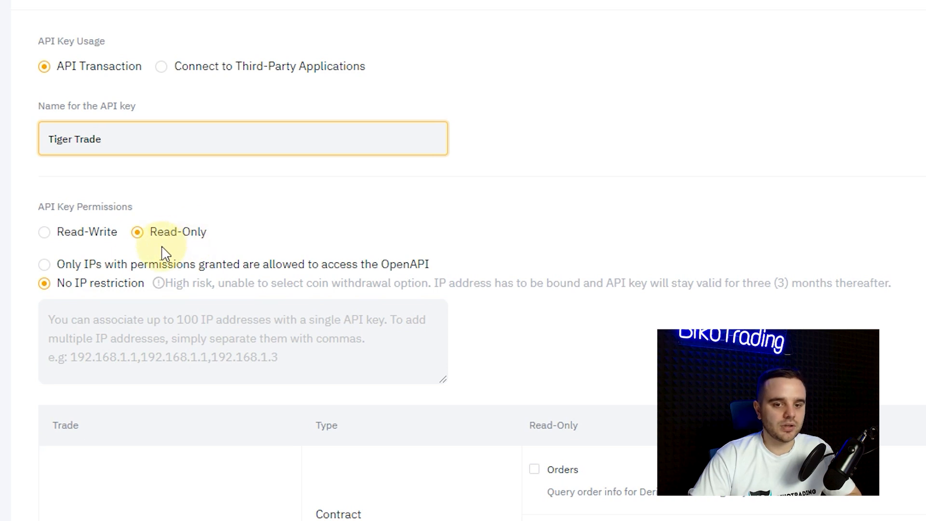
# - Give the Tiger Trade key Read-Write permissions and begin a search for 'my public ip'
pyautogui.click(44, 232)
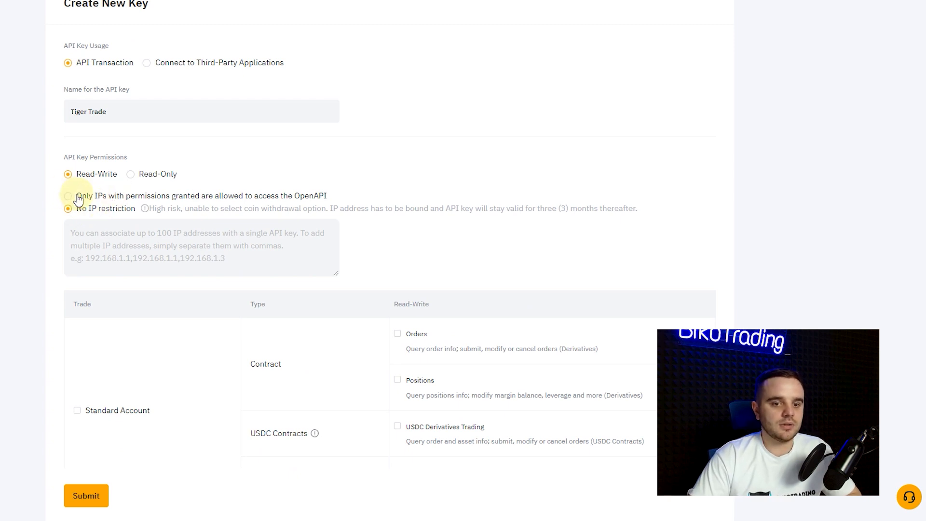
pyautogui.scroll(-3)
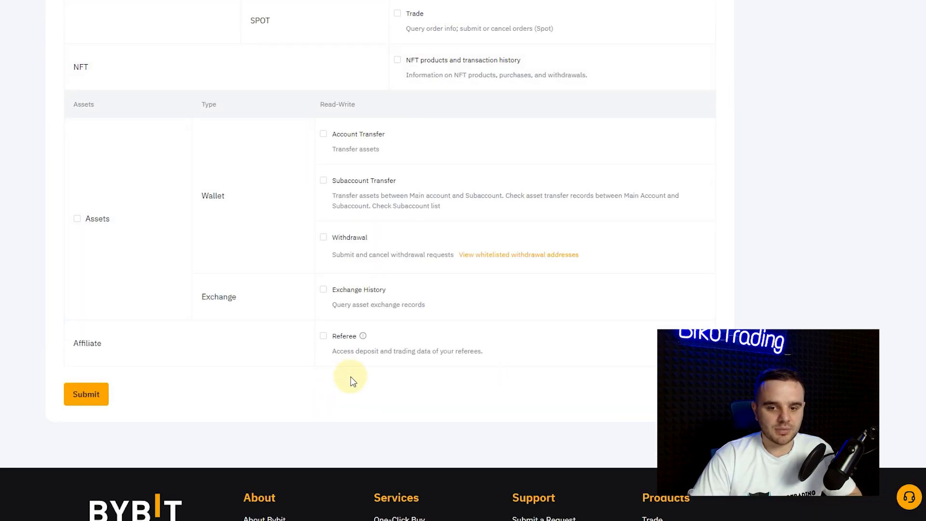
pyautogui.write('my')
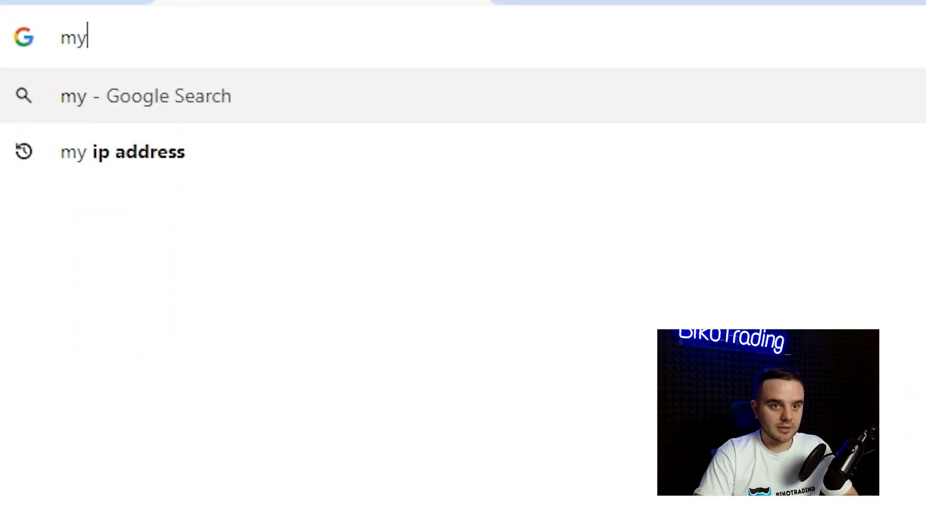
# - Search Google for 'my public ip' to find this computer's address
pyautogui.write('pu')
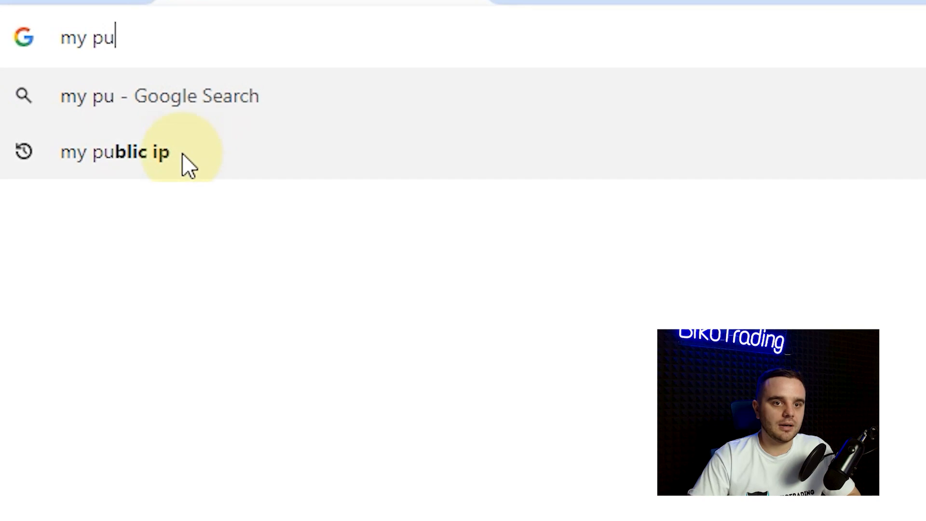
pyautogui.click(115, 152)
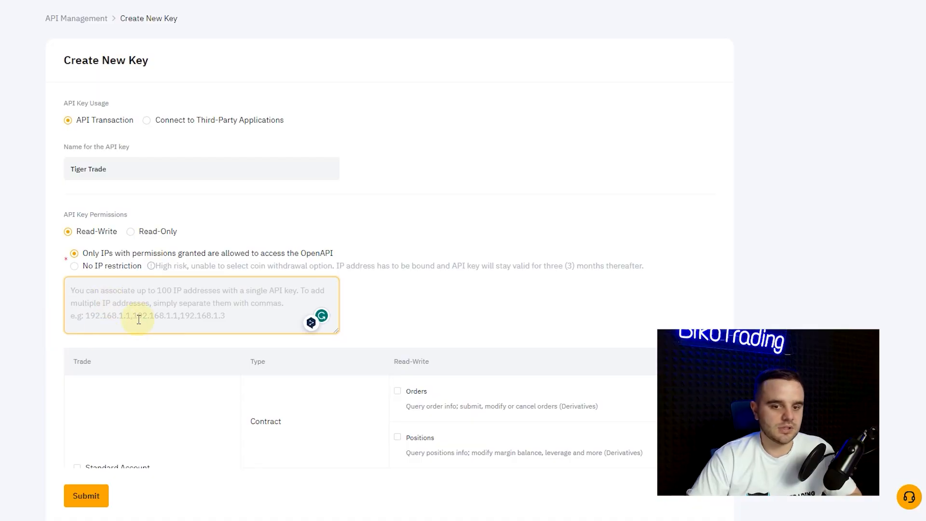
# - Keep Orders, Positions, USDC Derivatives and SPOT Trade permissions with no IP restriction and submit the key
pyautogui.scroll(-3)
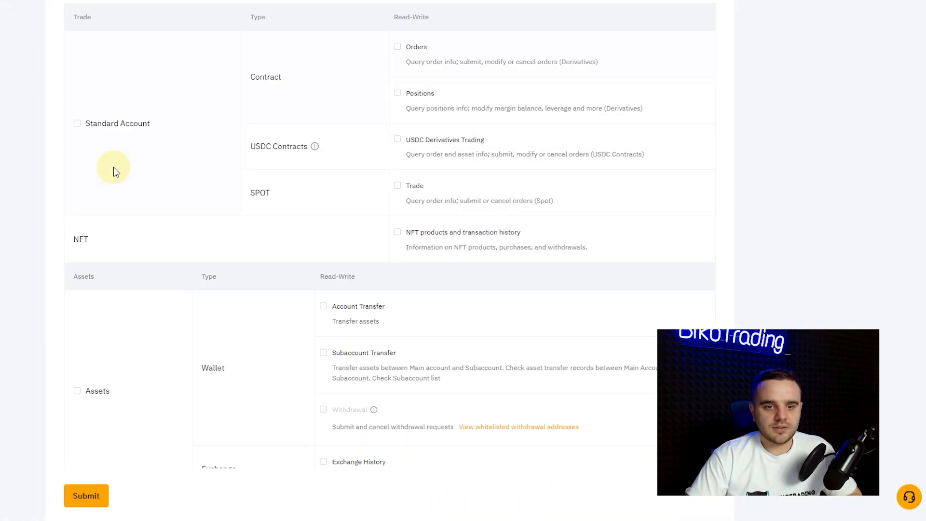
pyautogui.scroll(3)
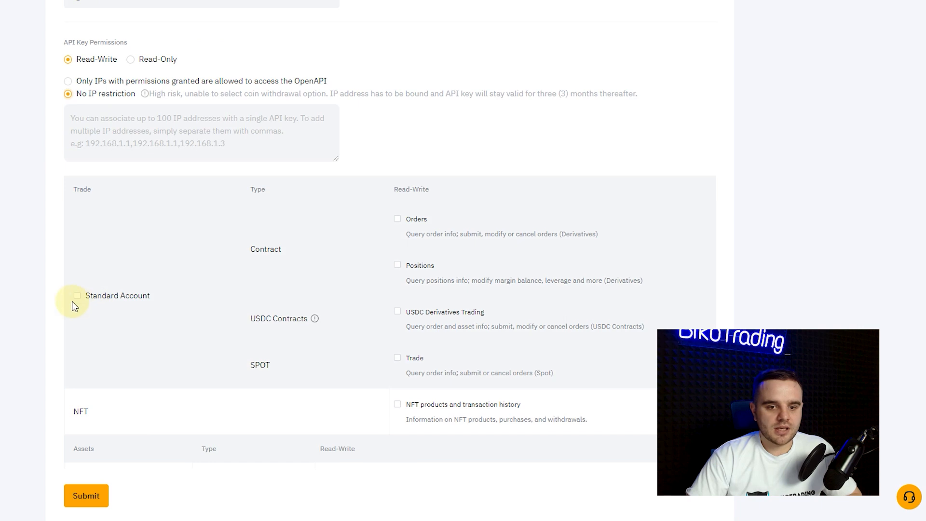
pyautogui.click(77, 295)
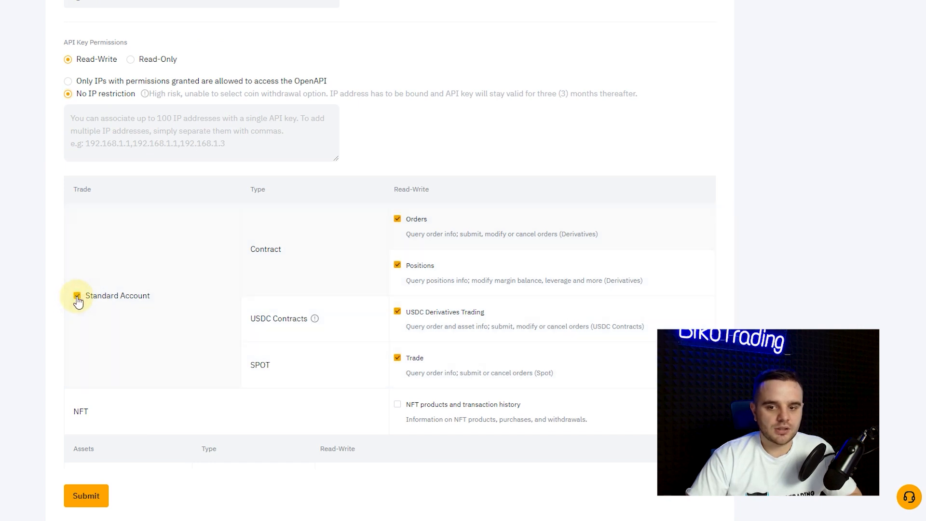
pyautogui.click(77, 295)
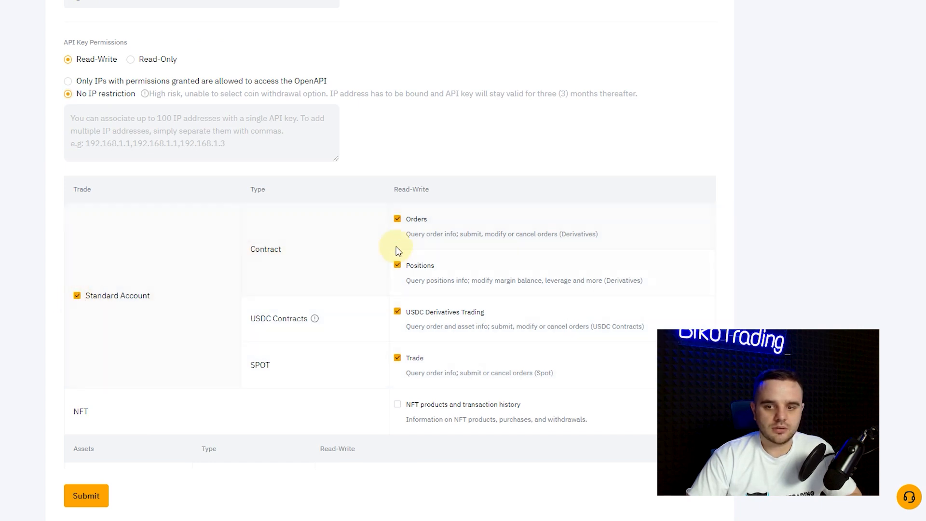
pyautogui.moveTo(424, 325)
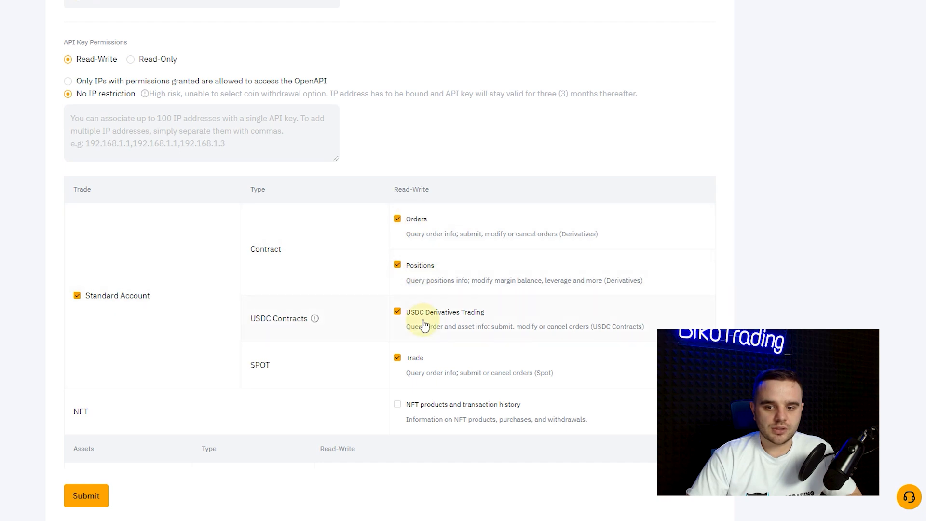
pyautogui.moveTo(449, 244)
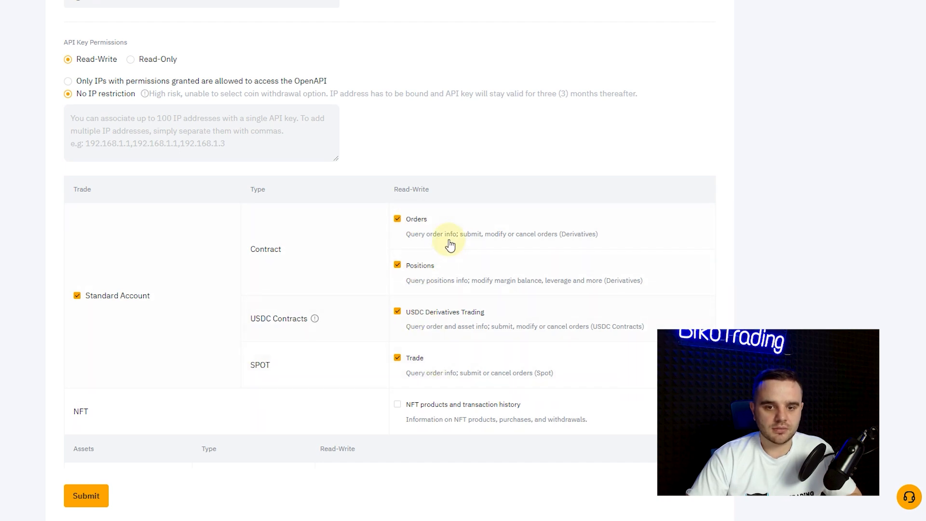
pyautogui.scroll(-3)
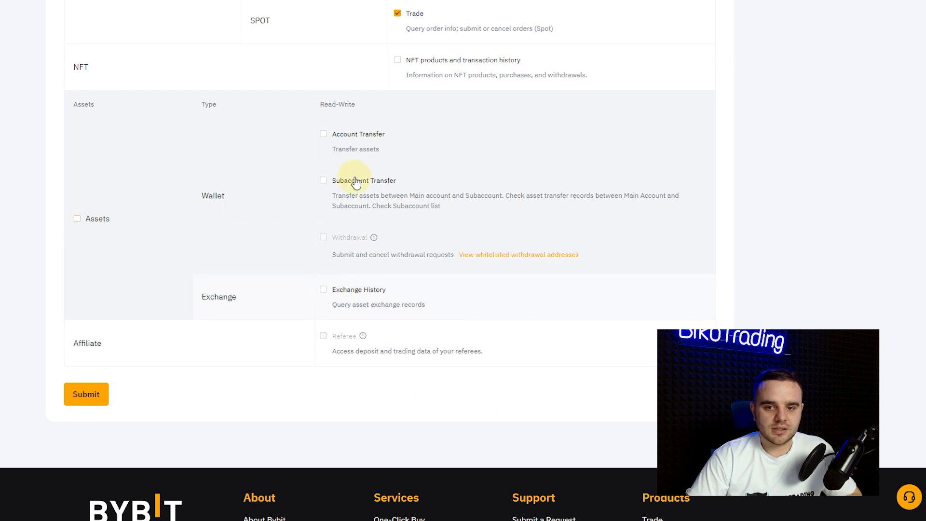
pyautogui.moveTo(298, 262)
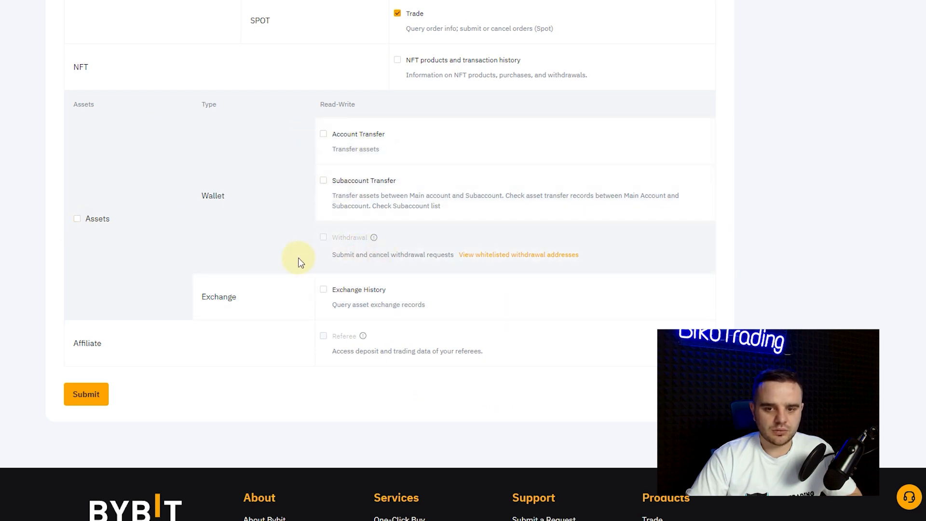
pyautogui.moveTo(350, 326)
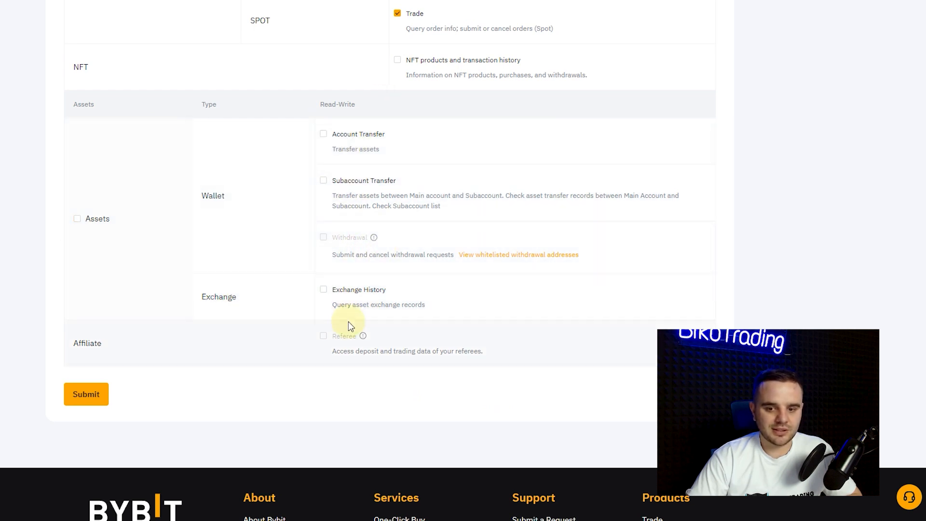
pyautogui.scroll(3)
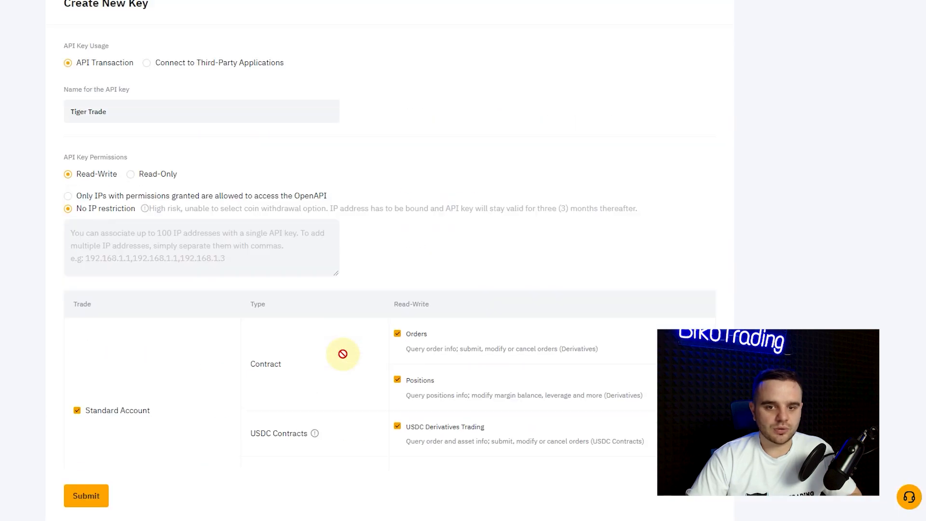
pyautogui.scroll(-3)
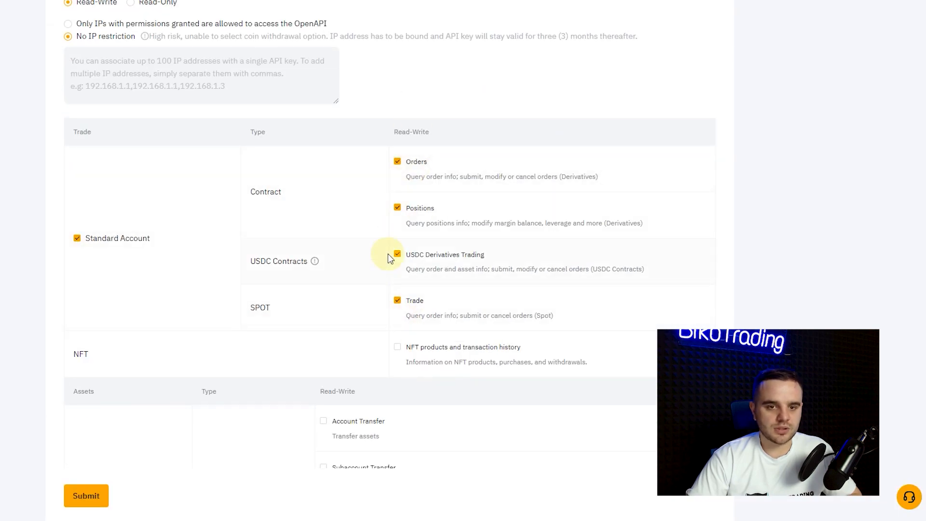
pyautogui.click(86, 496)
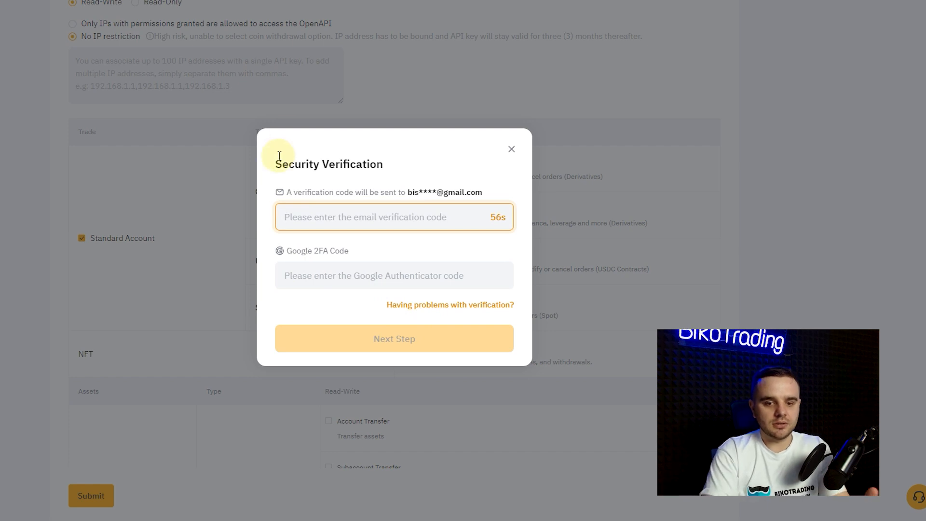
# - Complete the email and Google 2FA verification so the Tiger Trade key and secret are shown
pyautogui.click(394, 339)
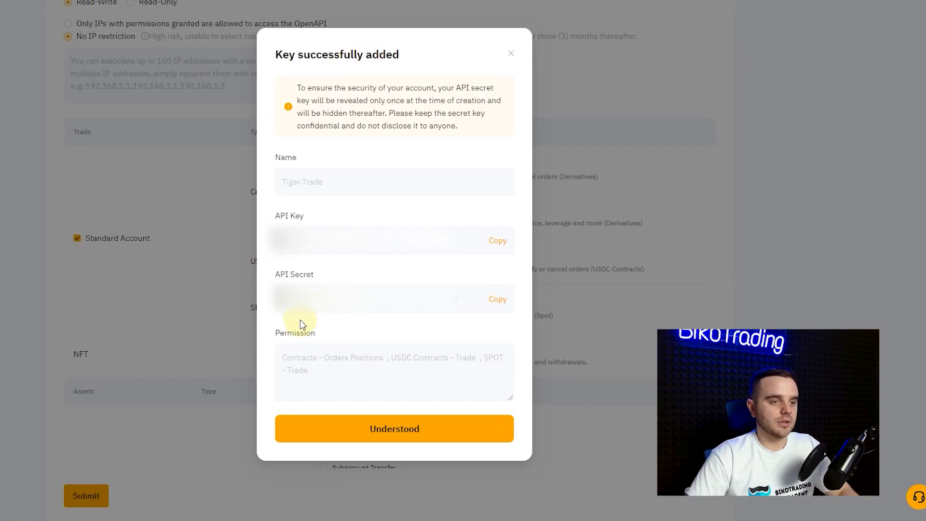
pyautogui.moveTo(263, 147)
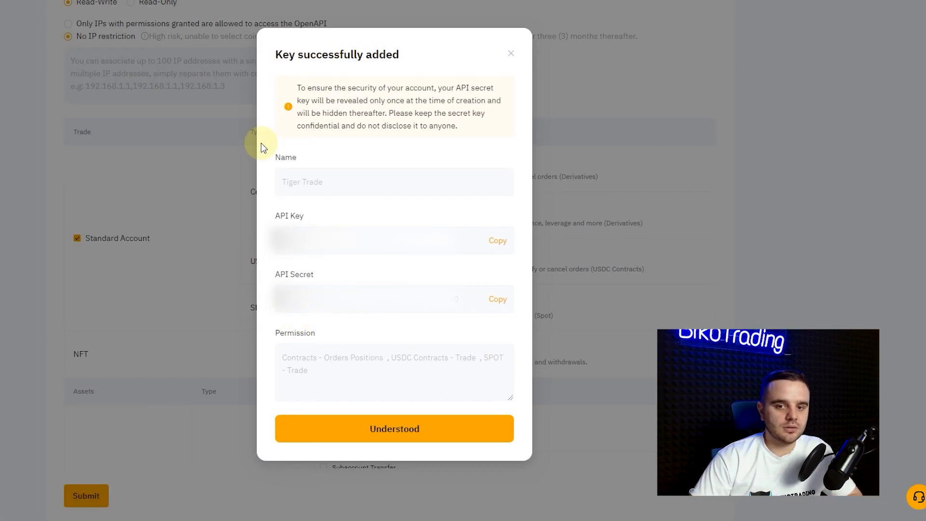
pyautogui.moveTo(289, 87)
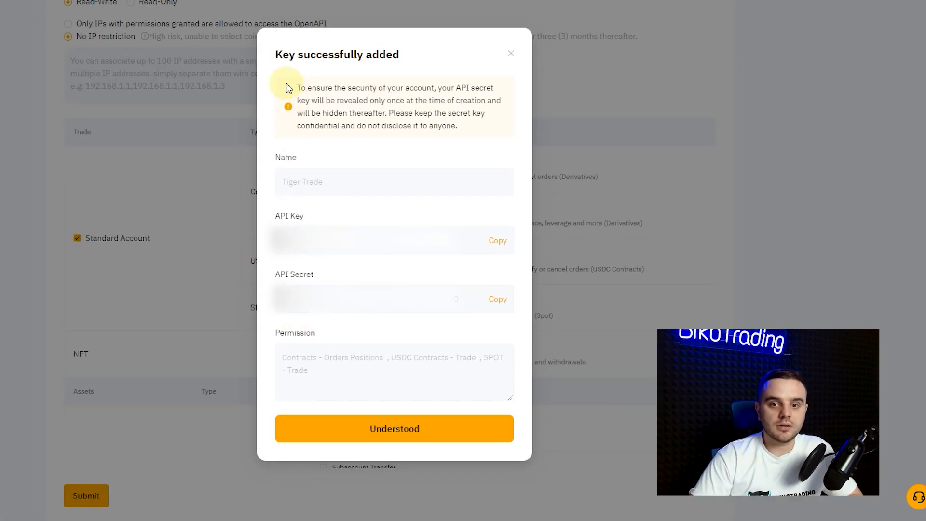
pyautogui.moveTo(303, 263)
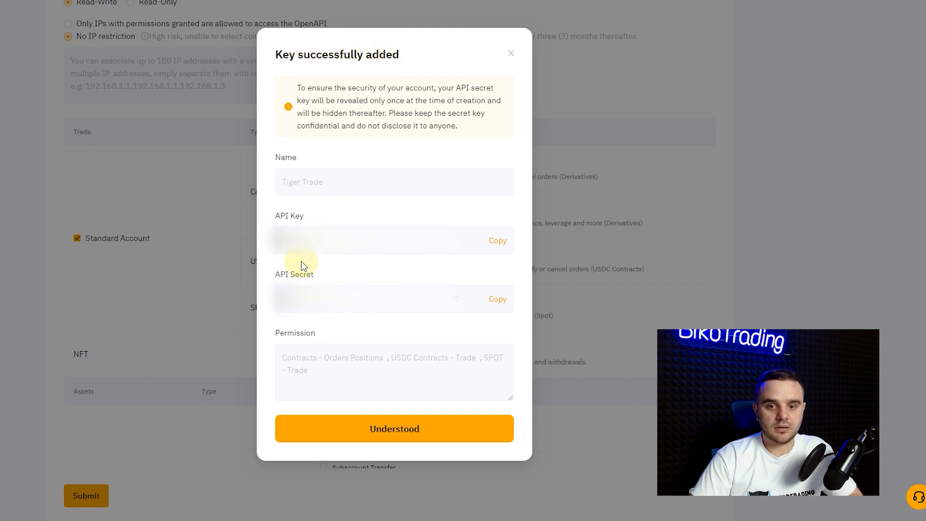
pyautogui.moveTo(142, 500)
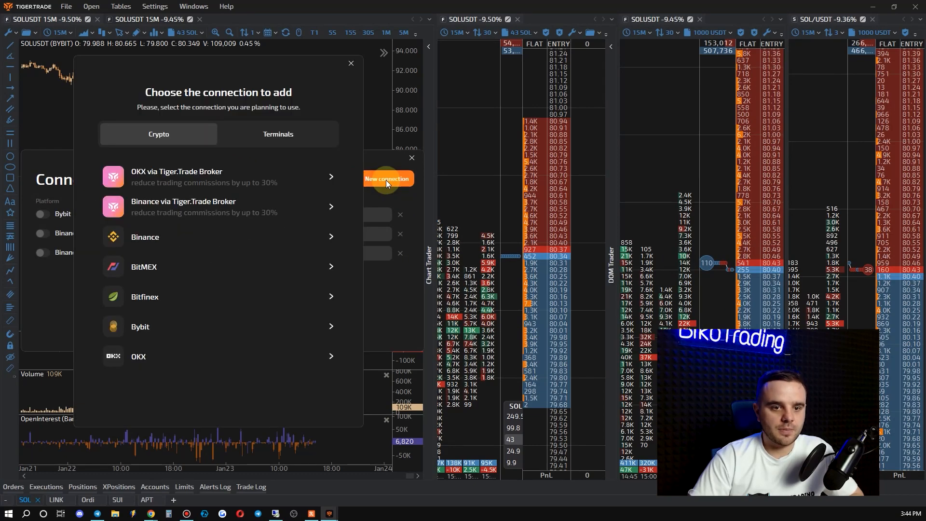
pyautogui.moveTo(165, 326)
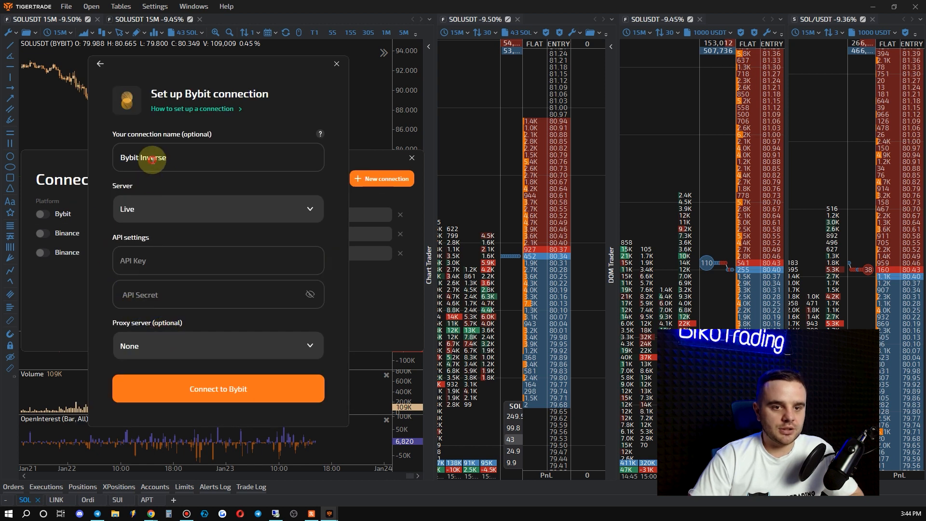
# - Name the new Bybit connection 'Futures' and choose the USDT Live server
pyautogui.tripleClick(217, 157)
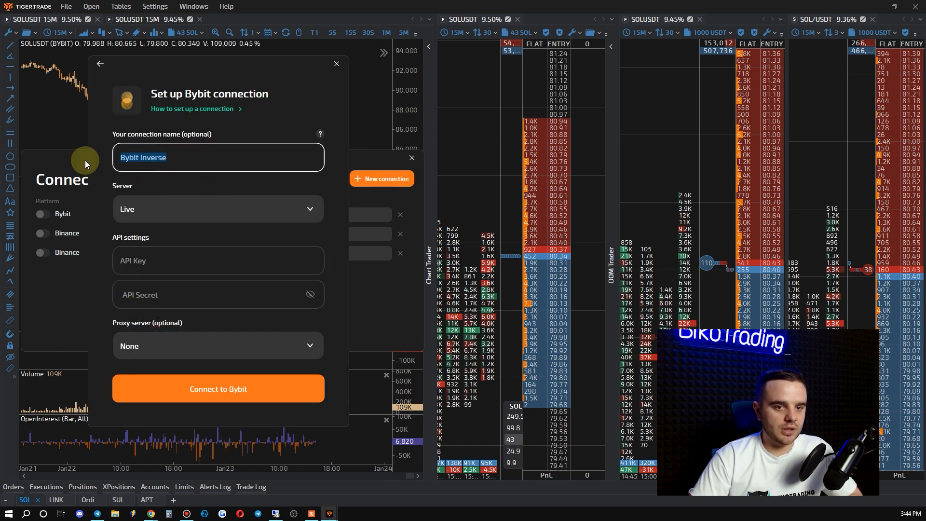
pyautogui.write('B')
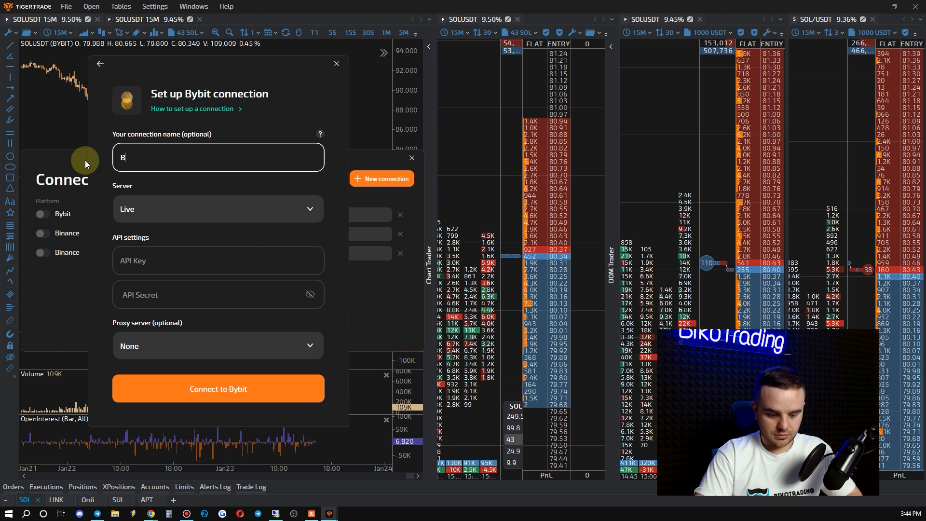
pyautogui.write('Futures')
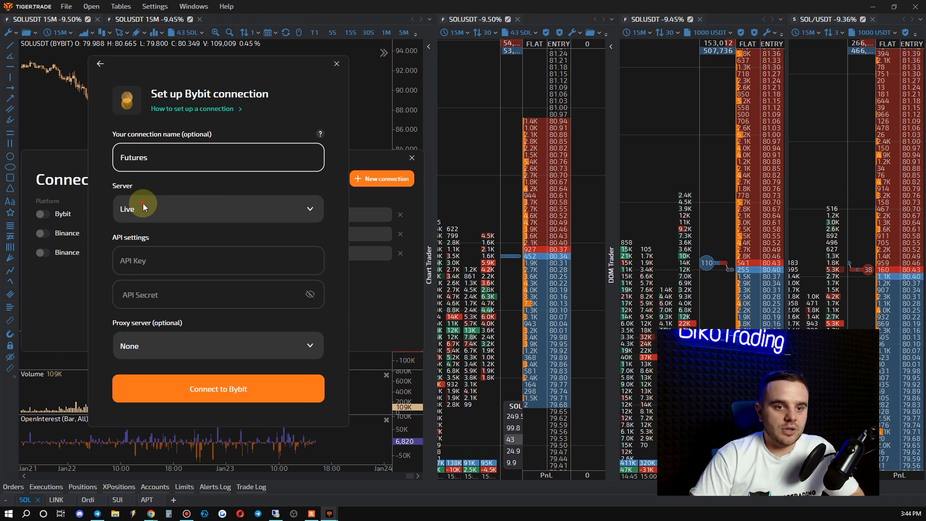
pyautogui.click(216, 208)
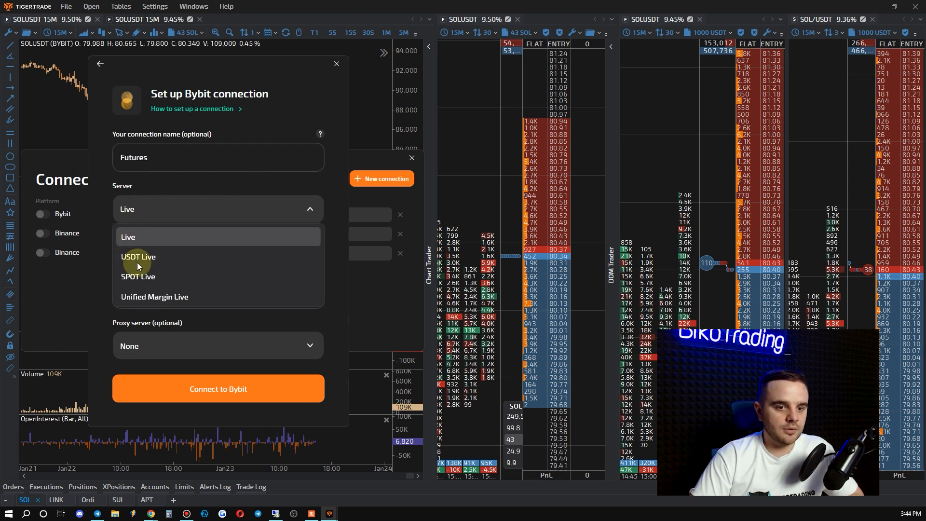
pyautogui.moveTo(159, 252)
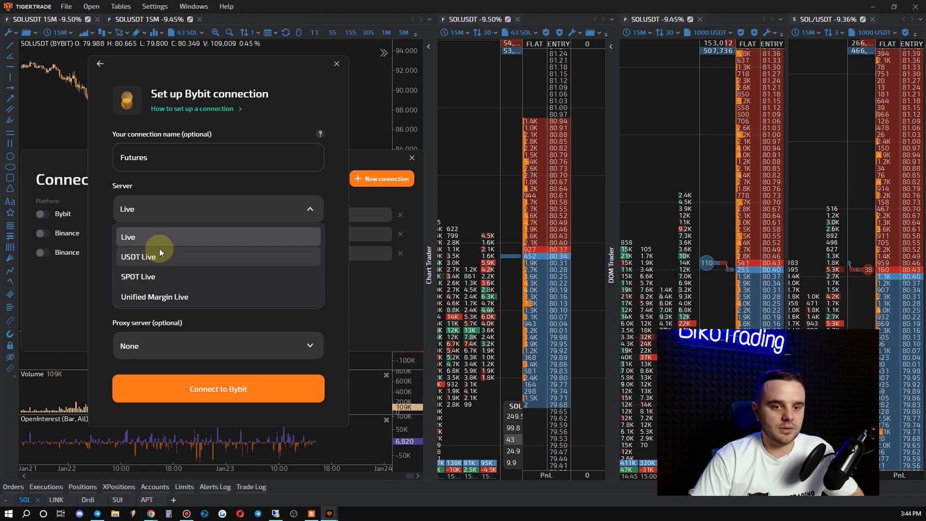
pyautogui.click(139, 256)
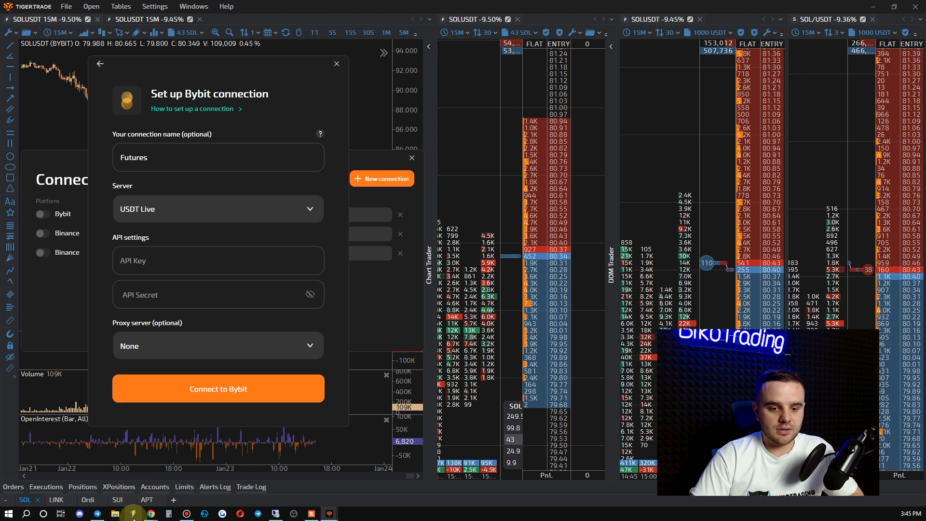
# - Paste the Bybit API key and secret and connect, adding the Futures USDT Perpetual connection
pyautogui.click(218, 389)
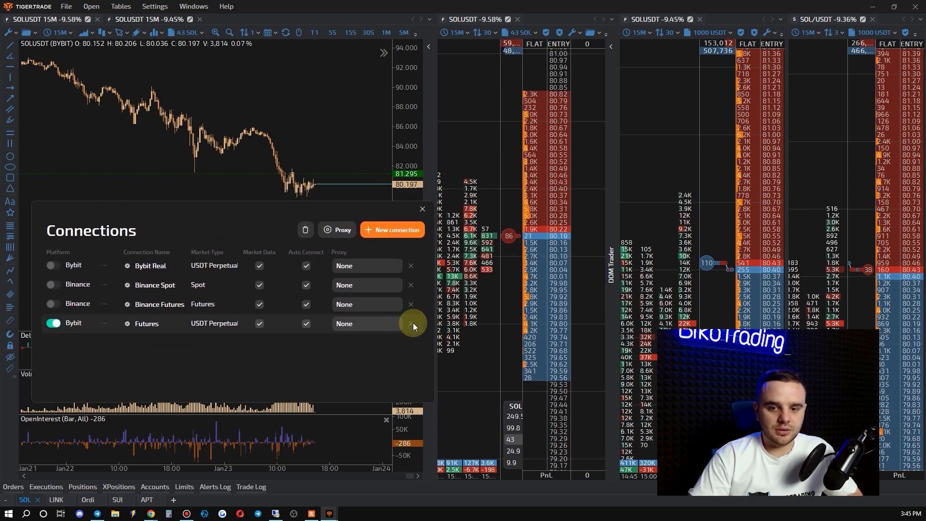
# - Delete the Futures connection from the Connections list
pyautogui.click(411, 324)
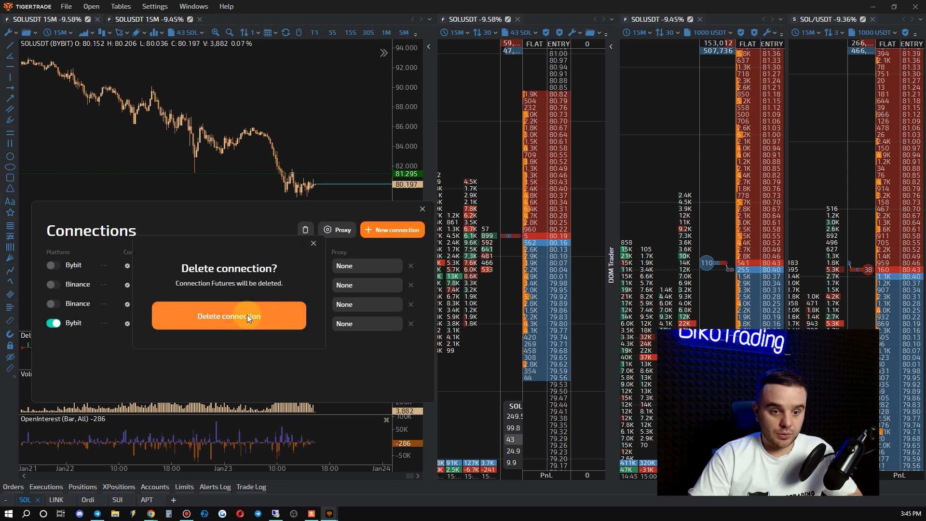
pyautogui.click(229, 316)
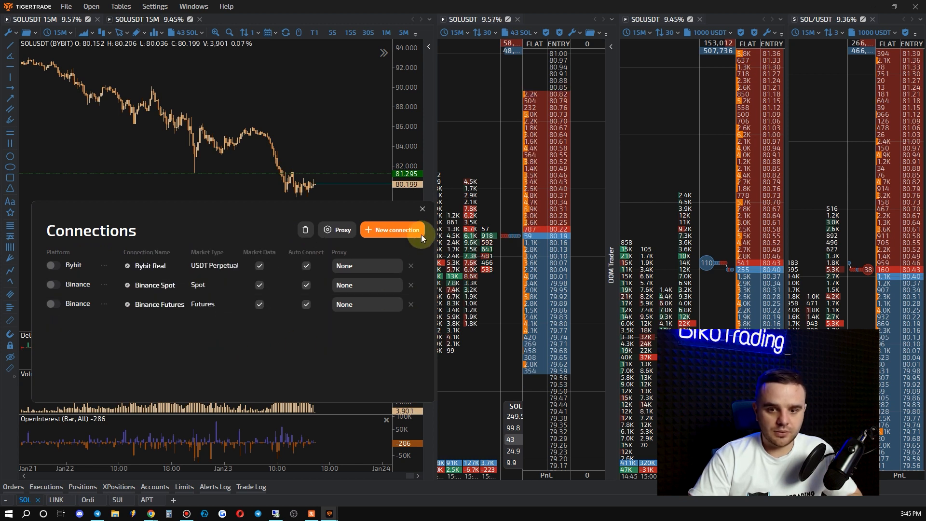
# - Add a new Bybit connection on the SPOT Live server with the key and secret and connect it
pyautogui.click(391, 229)
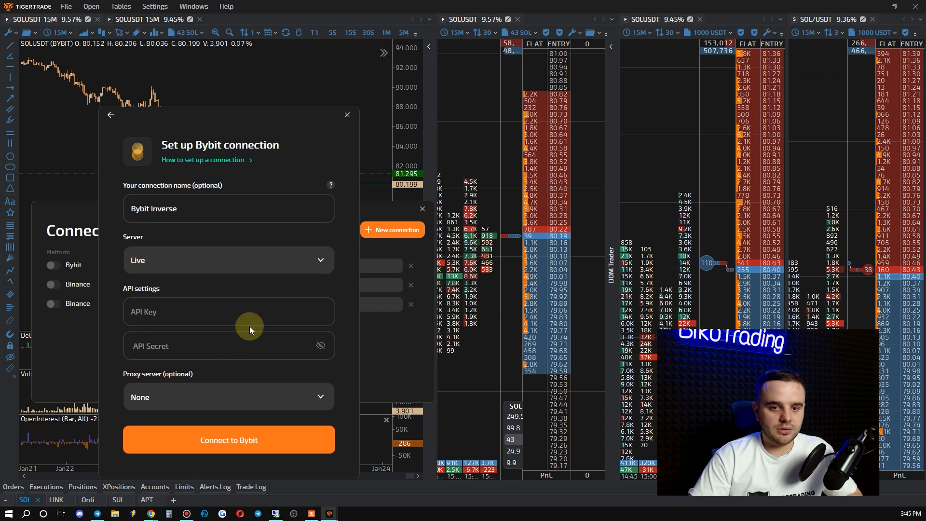
pyautogui.click(229, 208)
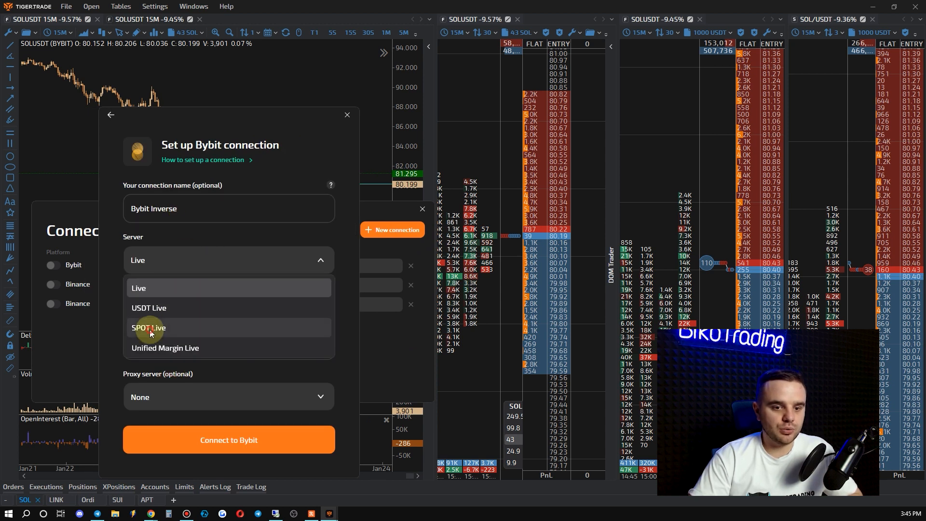
pyautogui.click(149, 328)
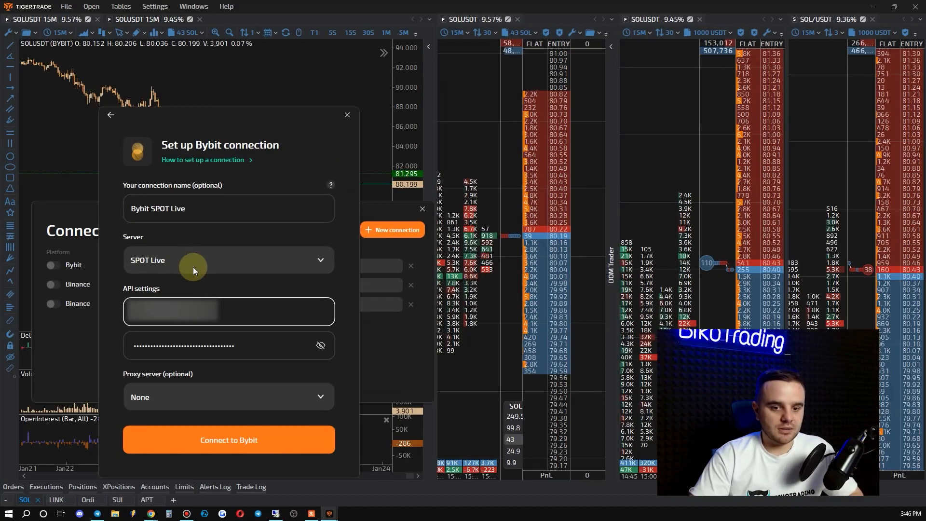
pyautogui.click(110, 115)
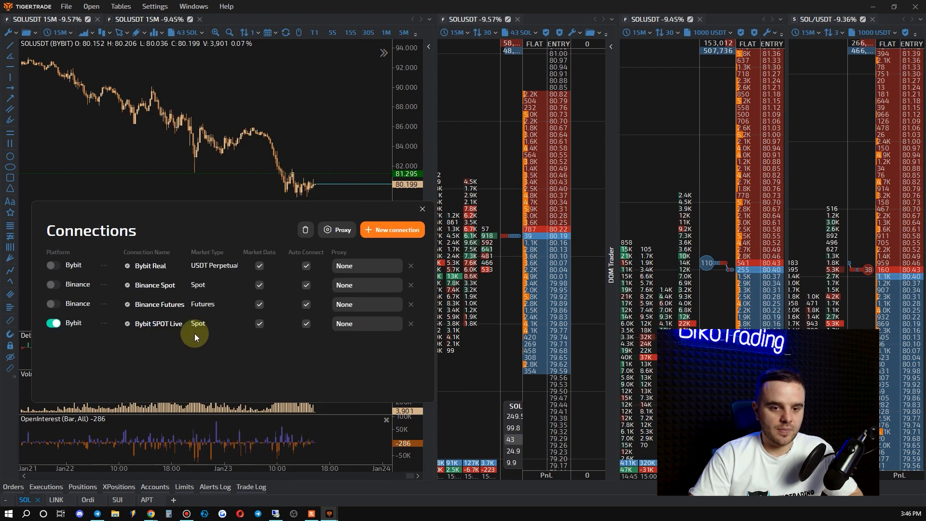
pyautogui.moveTo(258, 258)
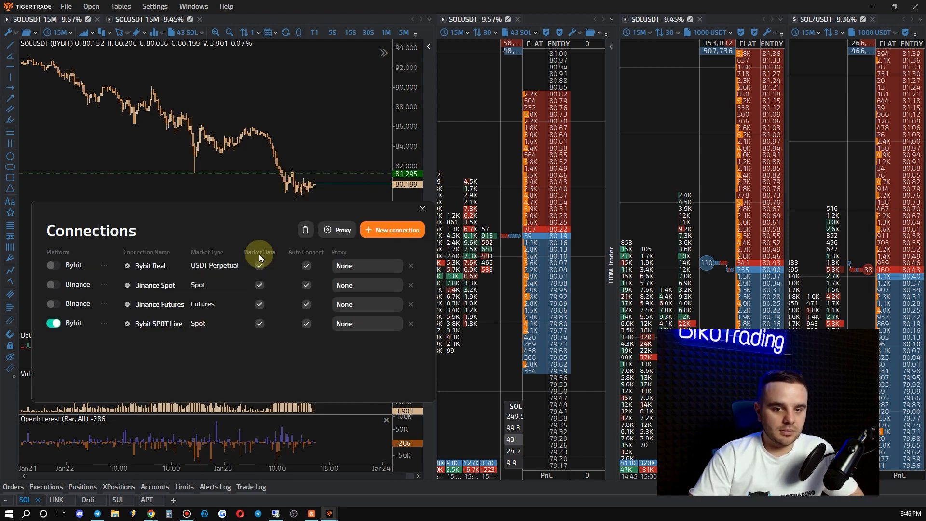
pyautogui.moveTo(301, 258)
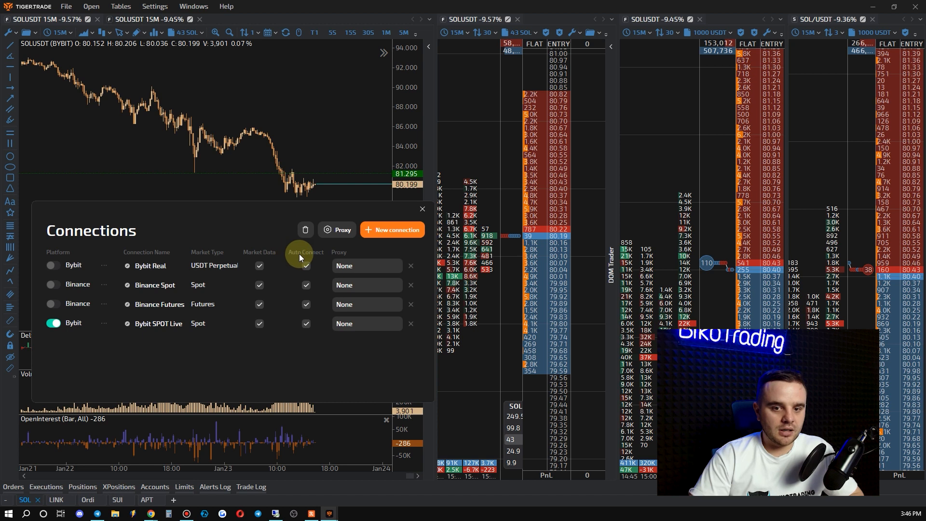